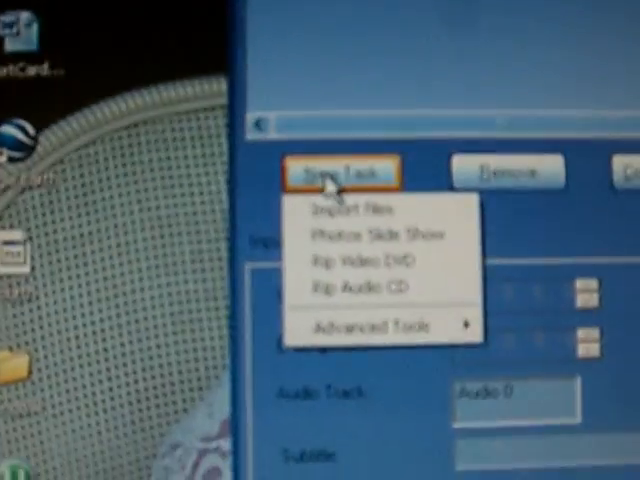
Start a new task with Import Files to open the source-video file browser
click(351, 210)
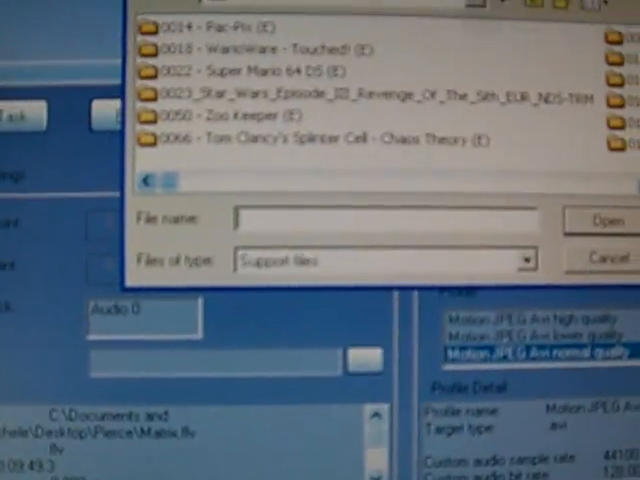